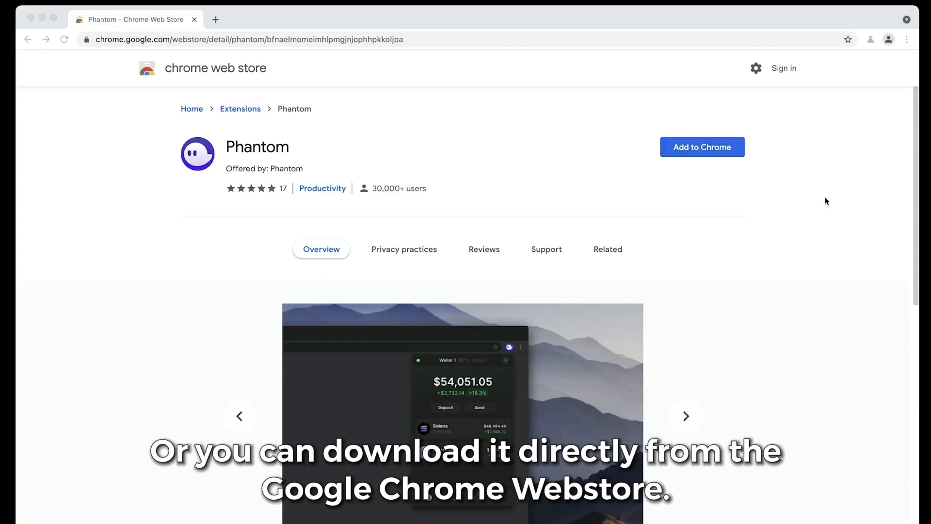
{"action": "mouse_move", "coordinate": [710, 154]}
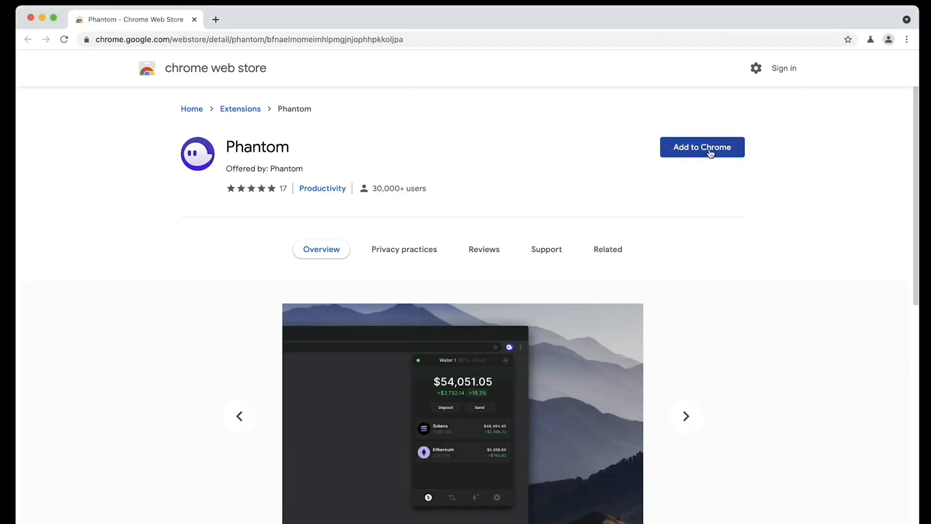
{"action": "left_click", "coordinate": [702, 146]}
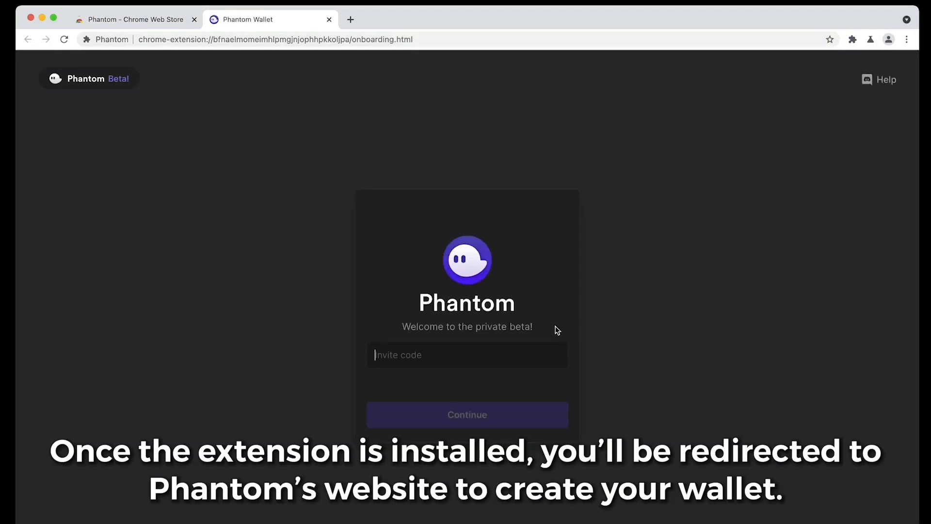
{"action": "type", "text": "DEVDI"}
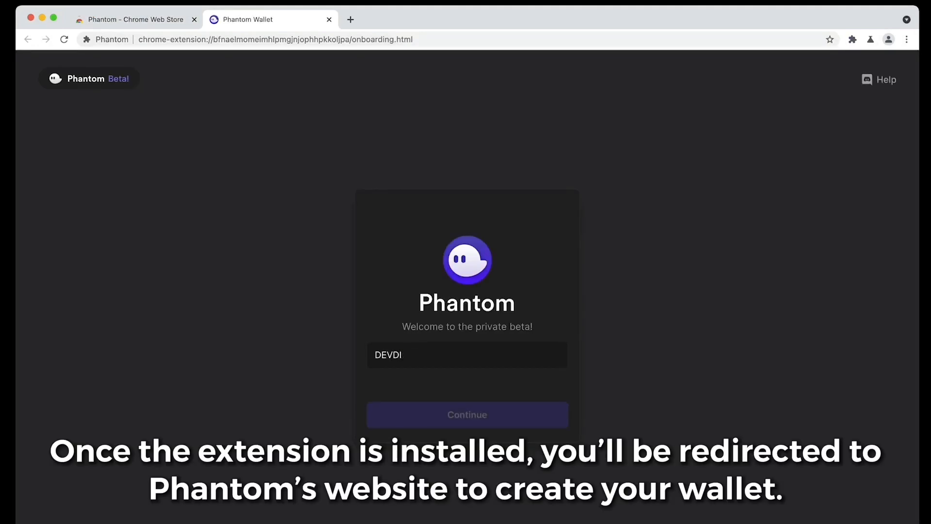
{"action": "type", "text": "DOCS"}
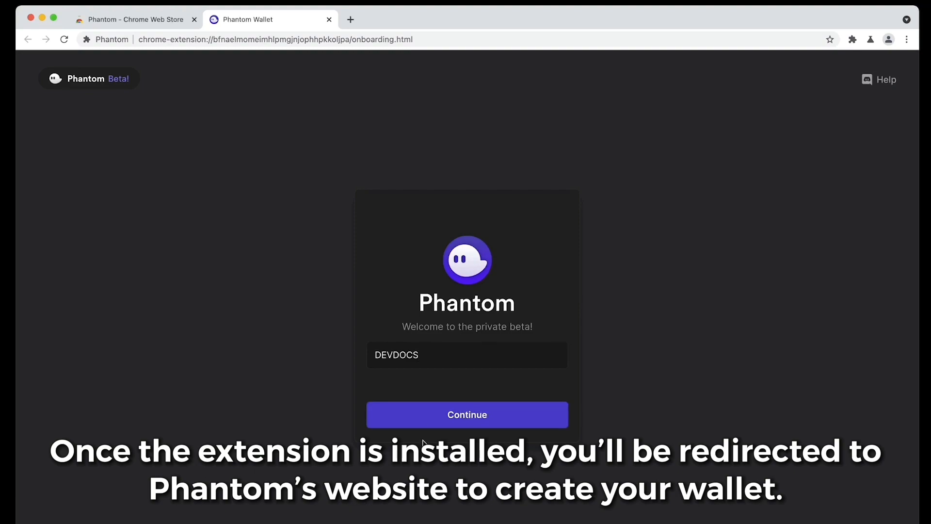
{"action": "left_click", "coordinate": [467, 415]}
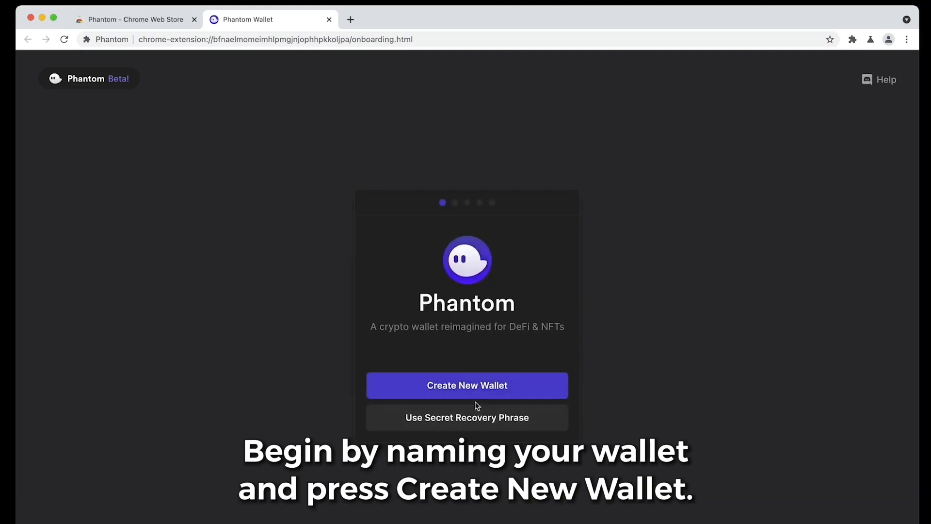
Step: Create a brand-new wallet and copy its secret recovery phrase for safekeeping
{"action": "left_click", "coordinate": [466, 385]}
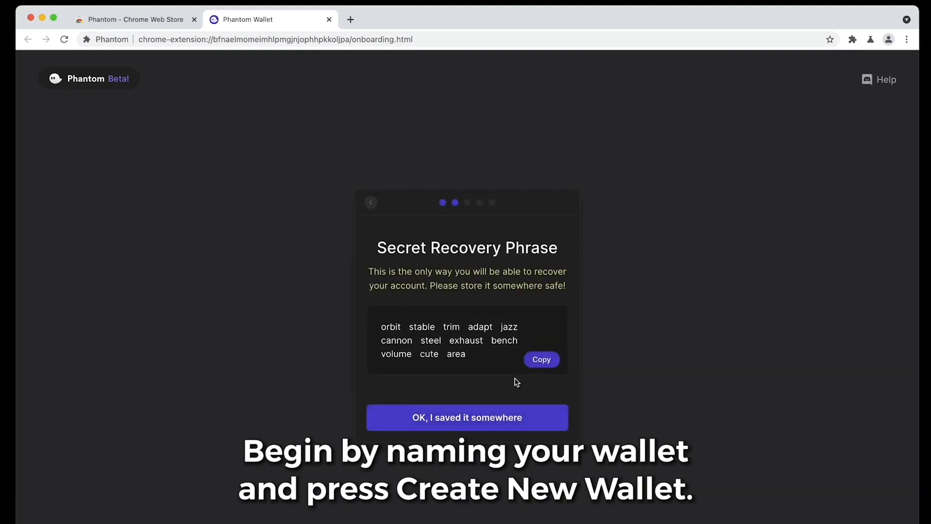
{"action": "left_click", "coordinate": [540, 359]}
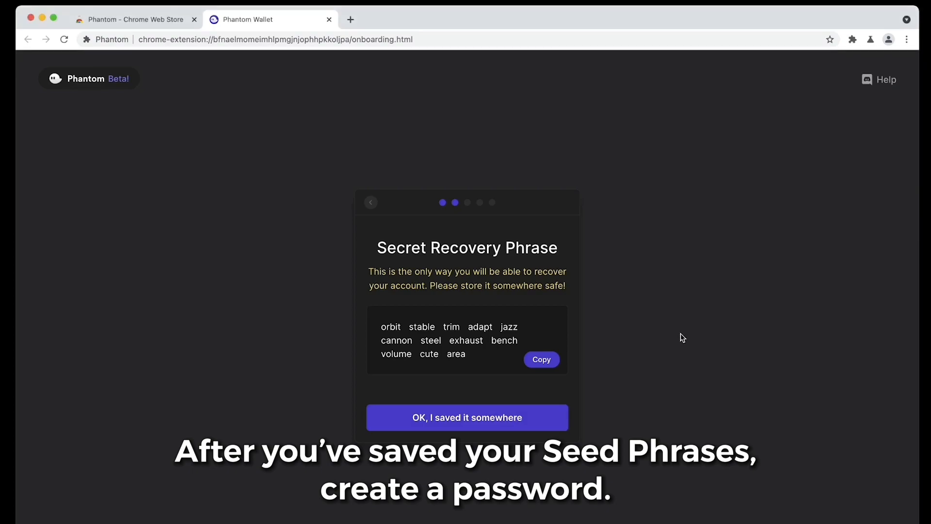
Step: Confirm the phrase is saved, save the wallet password and pass the shortcut screen
{"action": "left_click", "coordinate": [466, 417]}
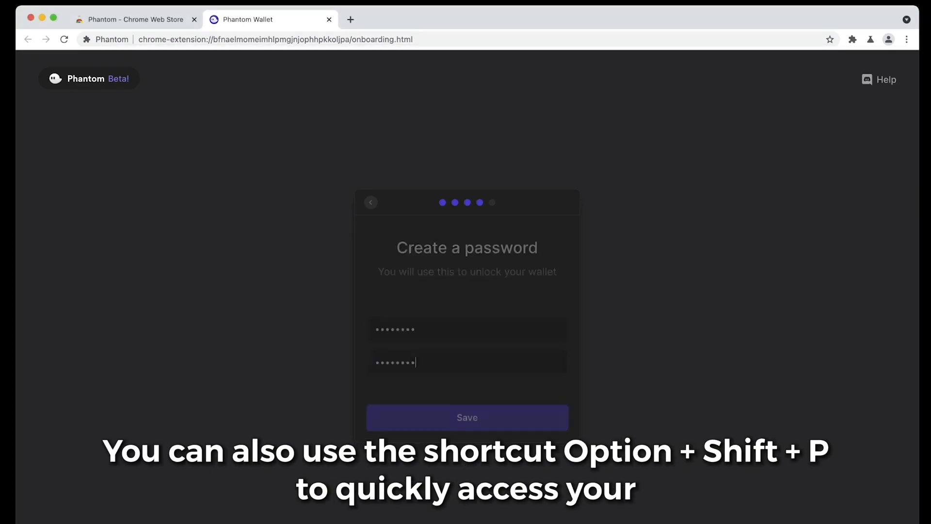
{"action": "left_click", "coordinate": [467, 418]}
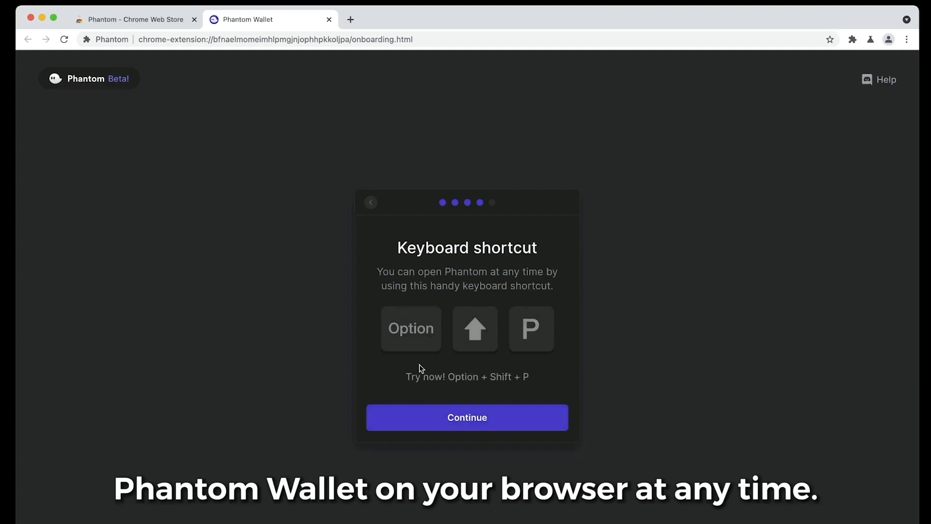
{"action": "left_click", "coordinate": [852, 38]}
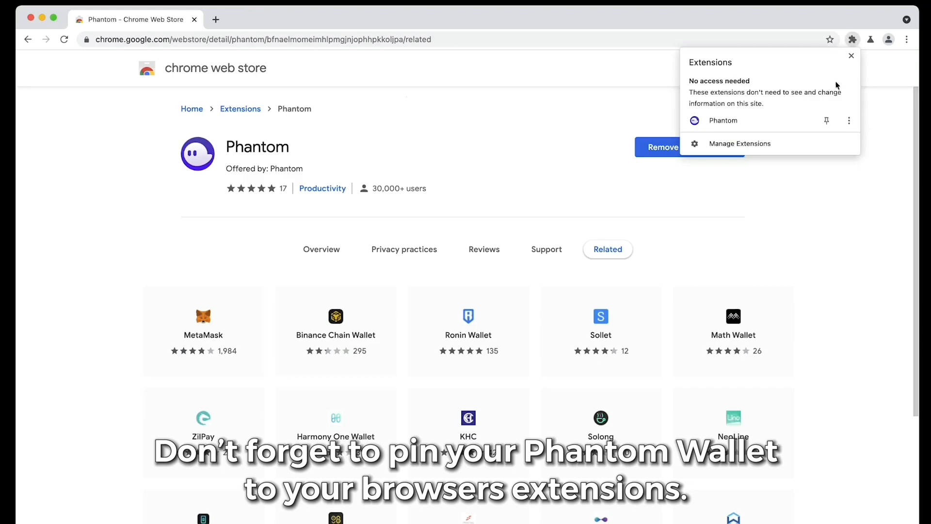
Step: Pin Phantom to the toolbar, then show the wallet's Deposit SOL receiving address
{"action": "left_click", "coordinate": [851, 55]}
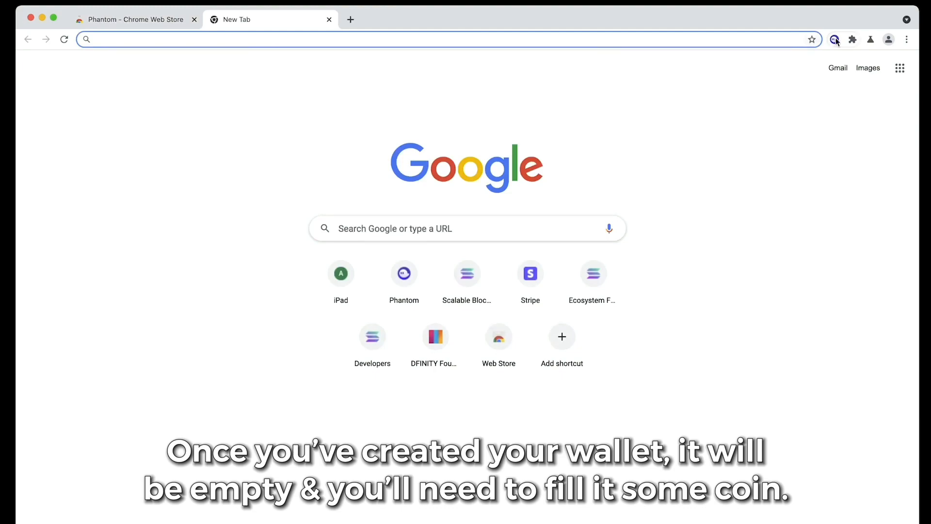
{"action": "left_click", "coordinate": [835, 38]}
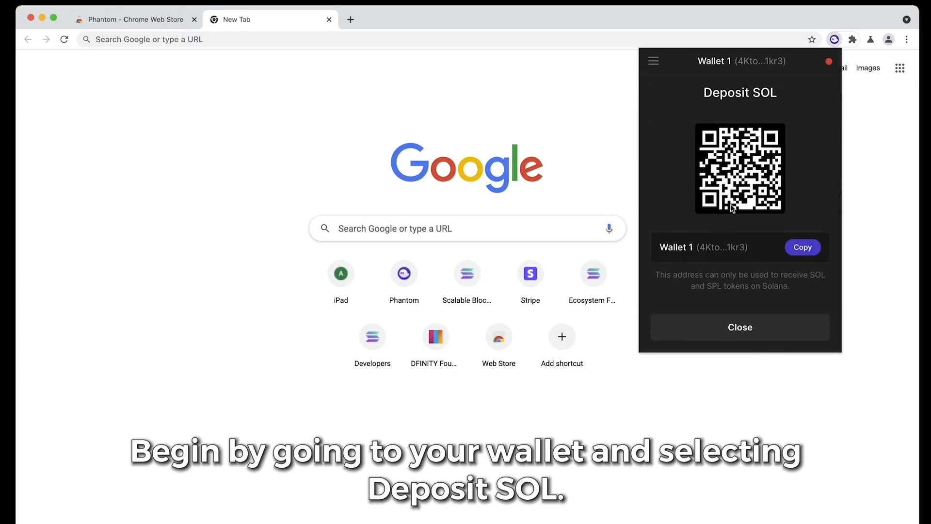
{"action": "left_click", "coordinate": [802, 247]}
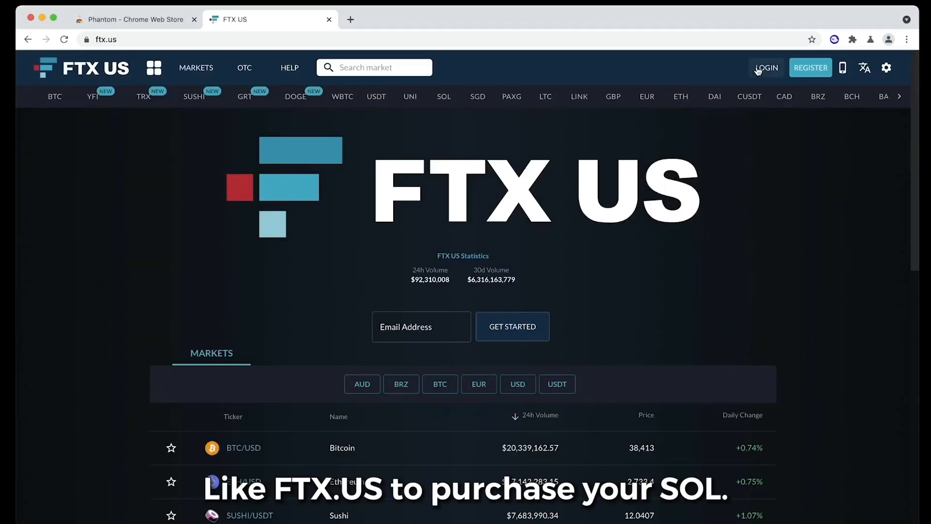
{"action": "left_click", "coordinate": [766, 67]}
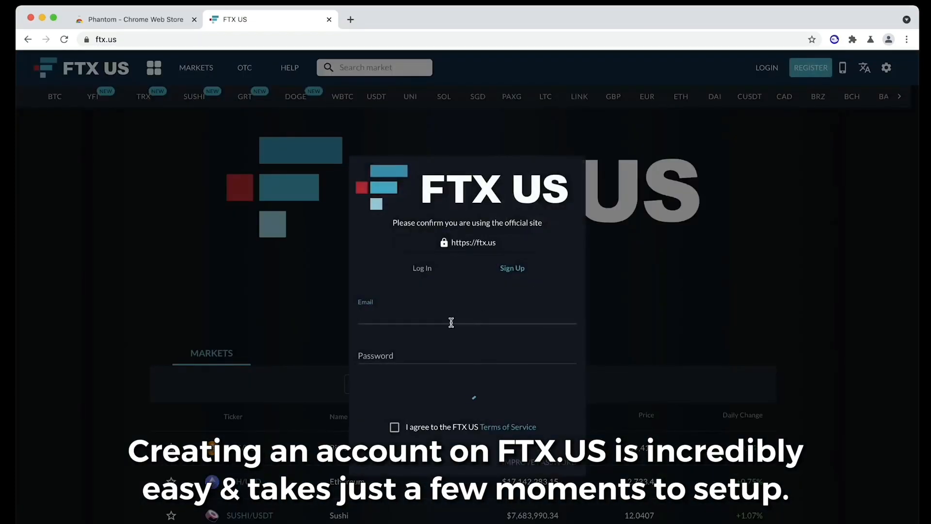
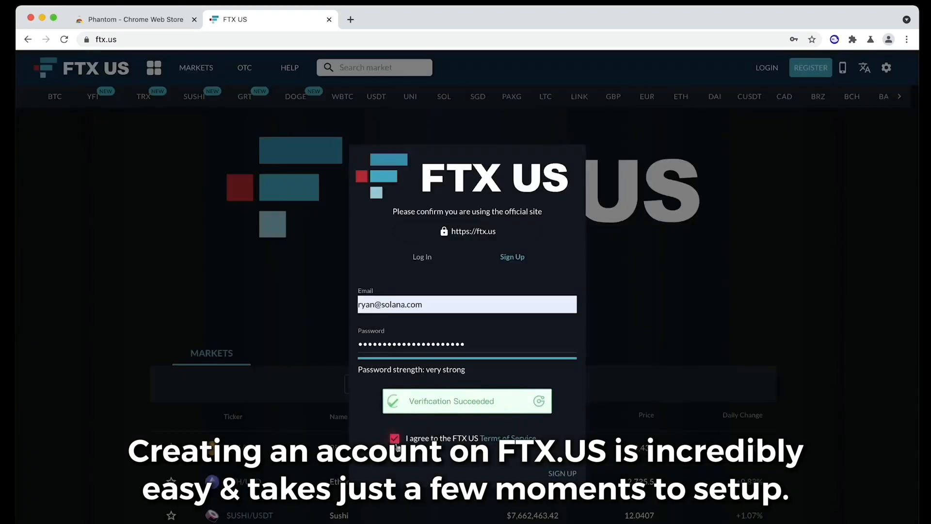
{"action": "left_click", "coordinate": [561, 473]}
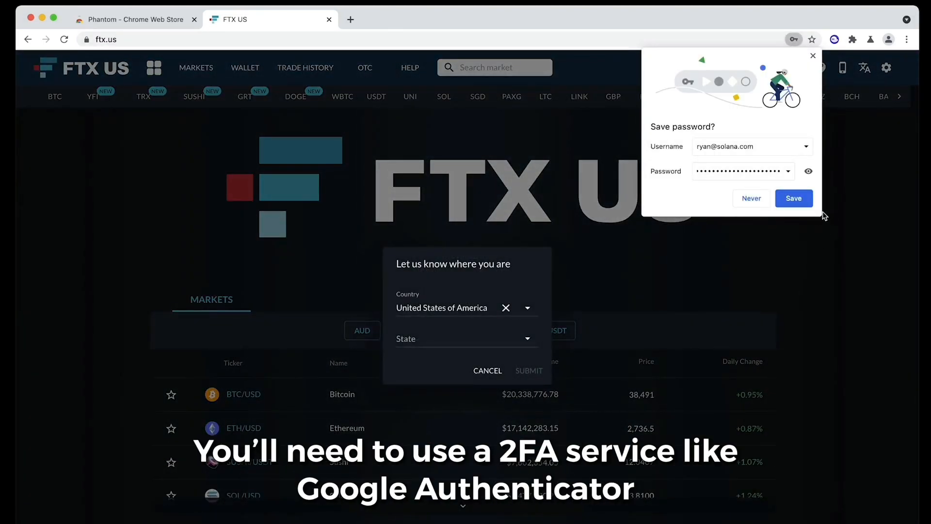
{"action": "left_click", "coordinate": [467, 339]}
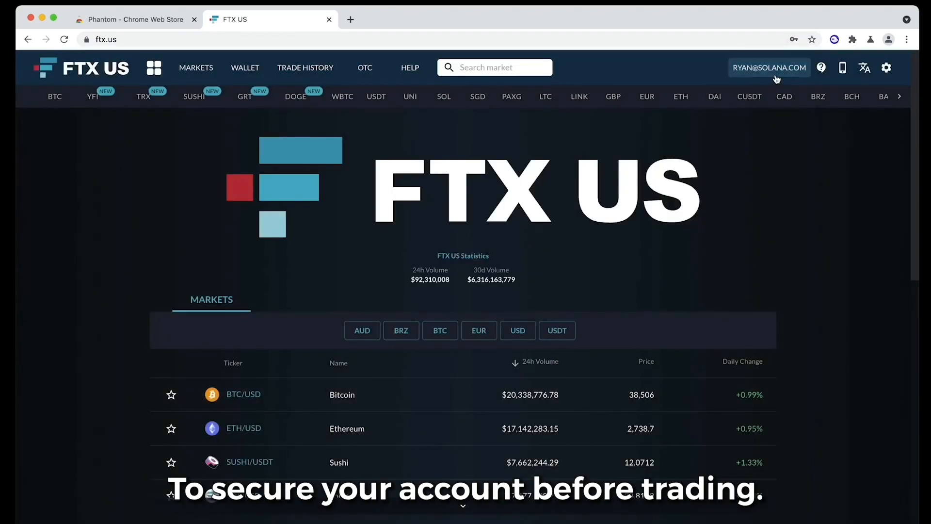
{"action": "left_click", "coordinate": [245, 67]}
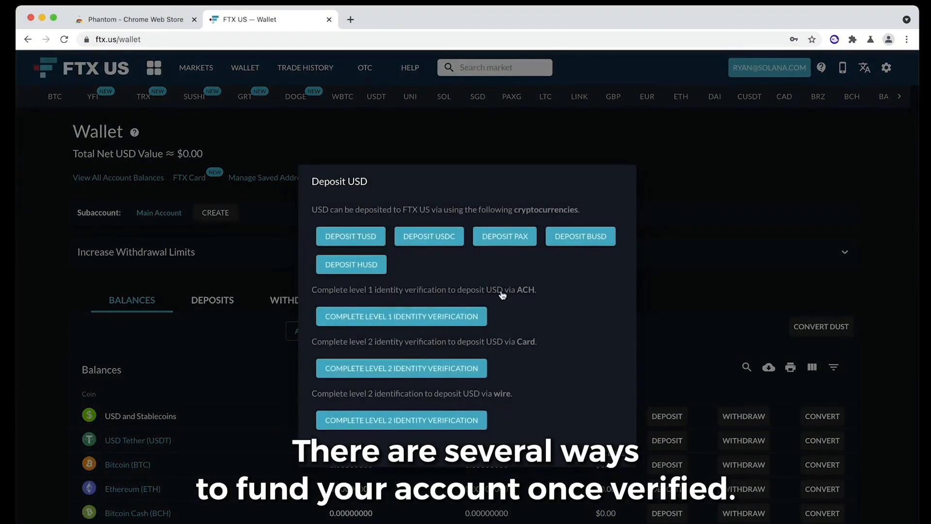
Step: Complete Level 1 identity verification and deposit $50.00 USD via ACH
{"action": "left_click", "coordinate": [401, 315]}
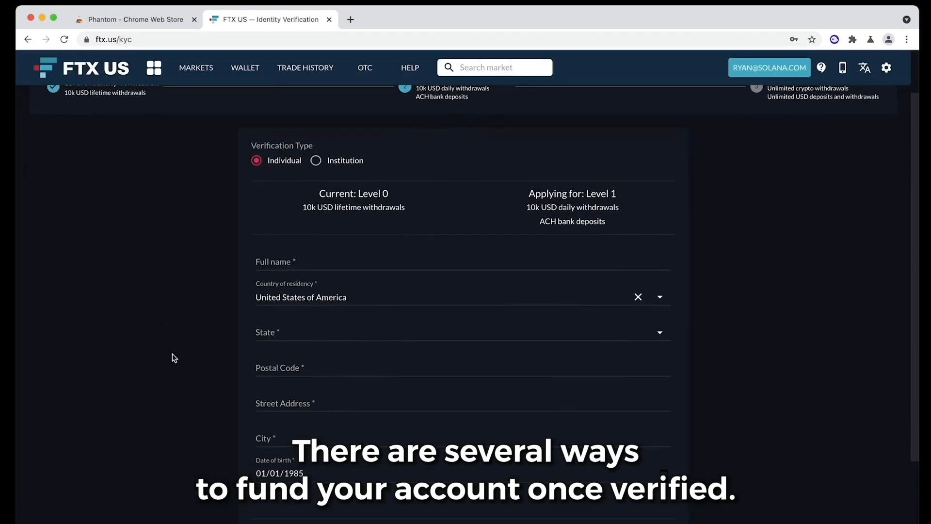
{"action": "left_click", "coordinate": [245, 67]}
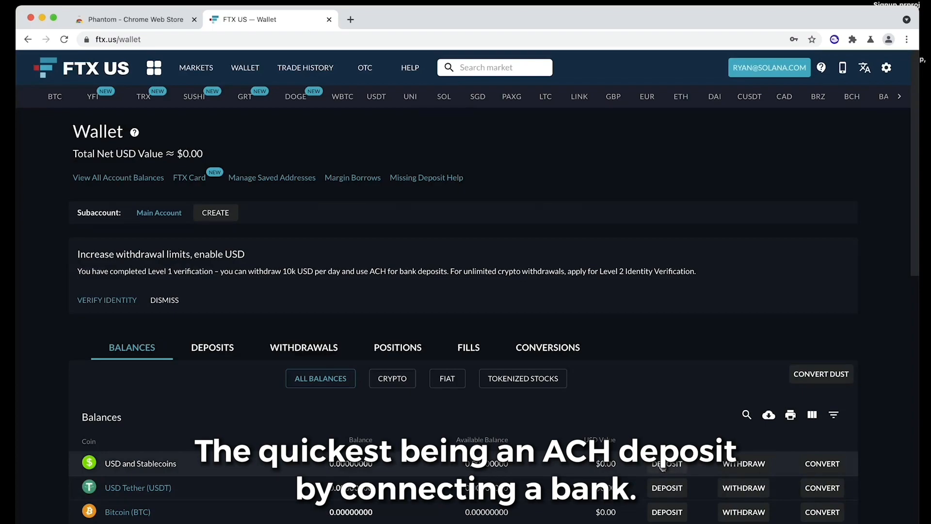
{"action": "left_click", "coordinate": [667, 463]}
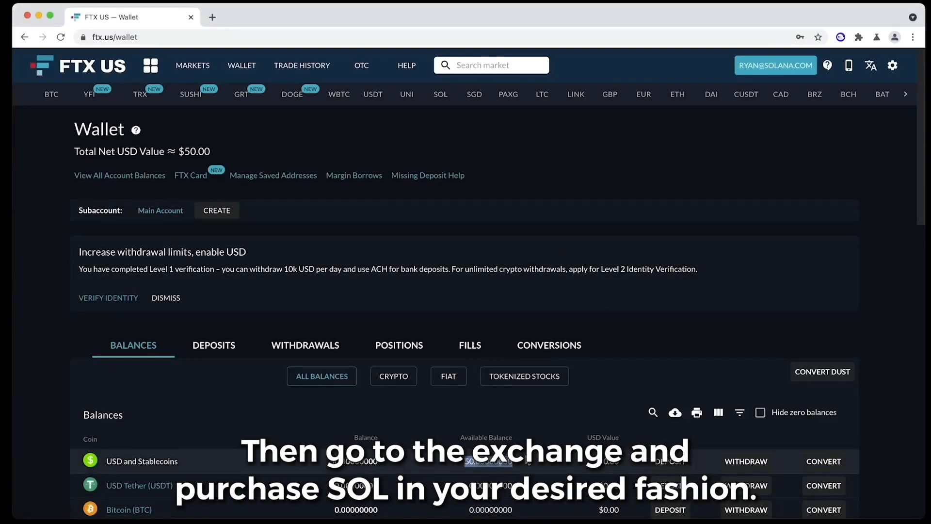
Step: In the SOL/USD market, place a market buy order for about 0.996 SOL
{"action": "left_click", "coordinate": [440, 94]}
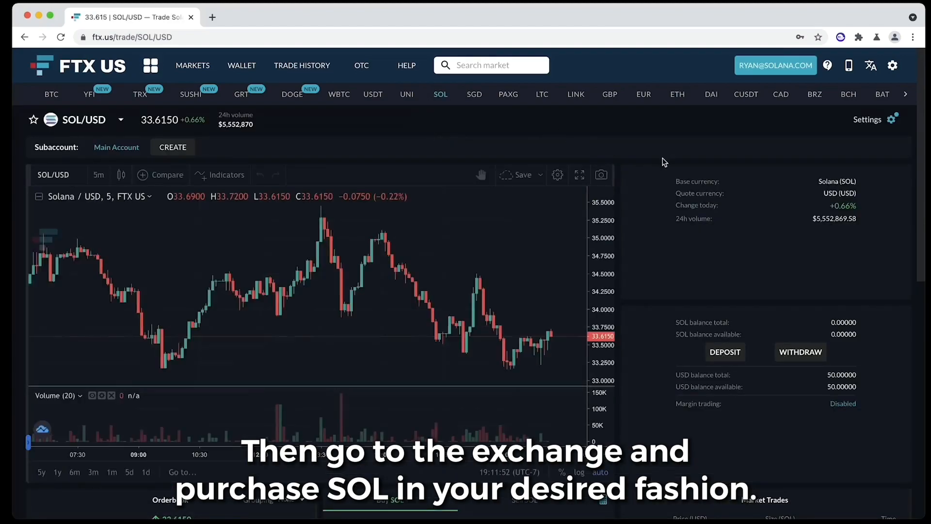
{"action": "scroll", "scroll_direction": "down", "scroll_amount": 3}
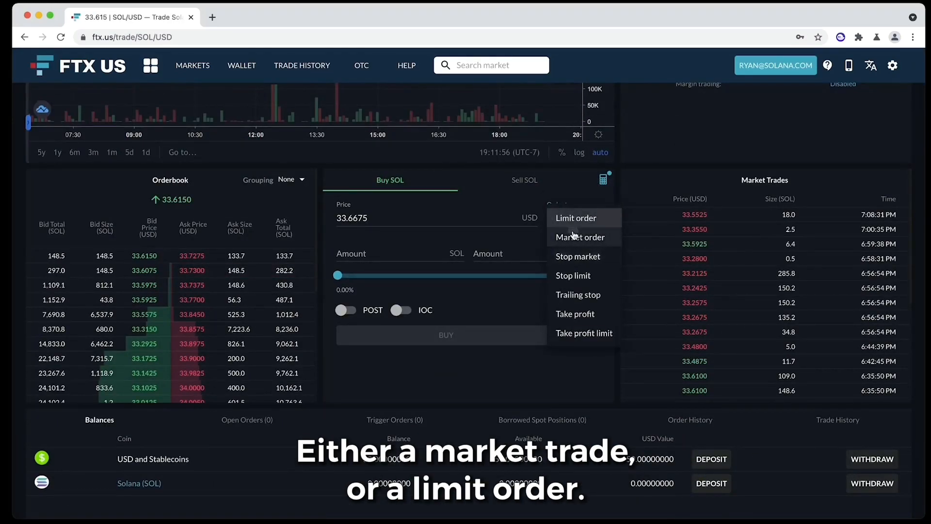
{"action": "left_click", "coordinate": [580, 237]}
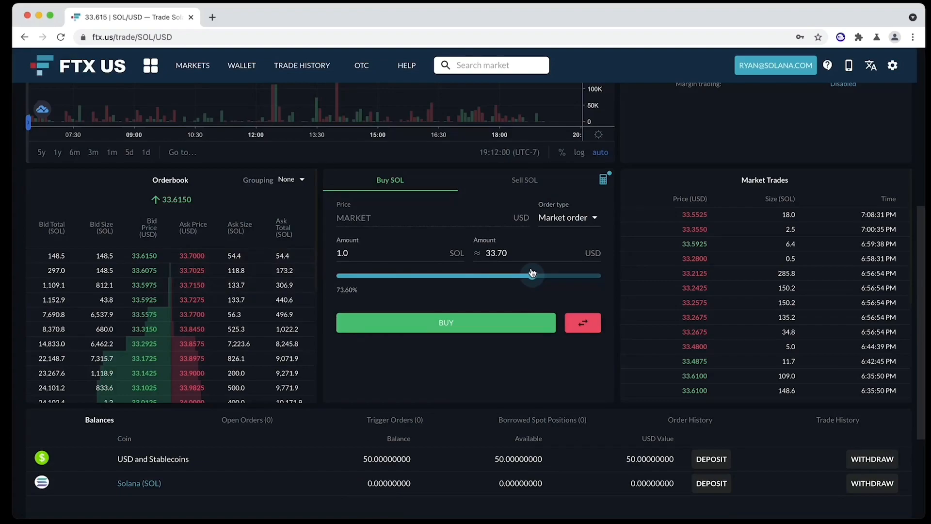
{"action": "left_click", "coordinate": [445, 322]}
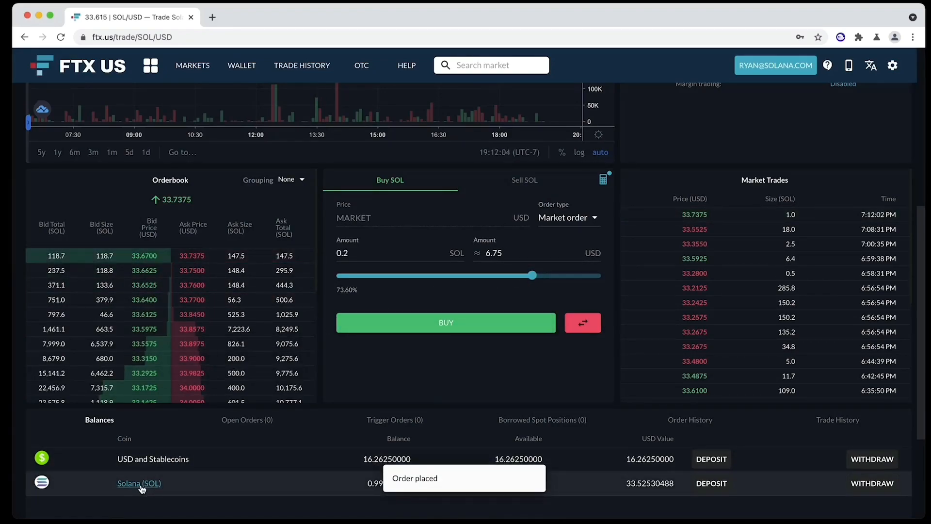
{"action": "scroll", "scroll_direction": "down", "scroll_amount": 3}
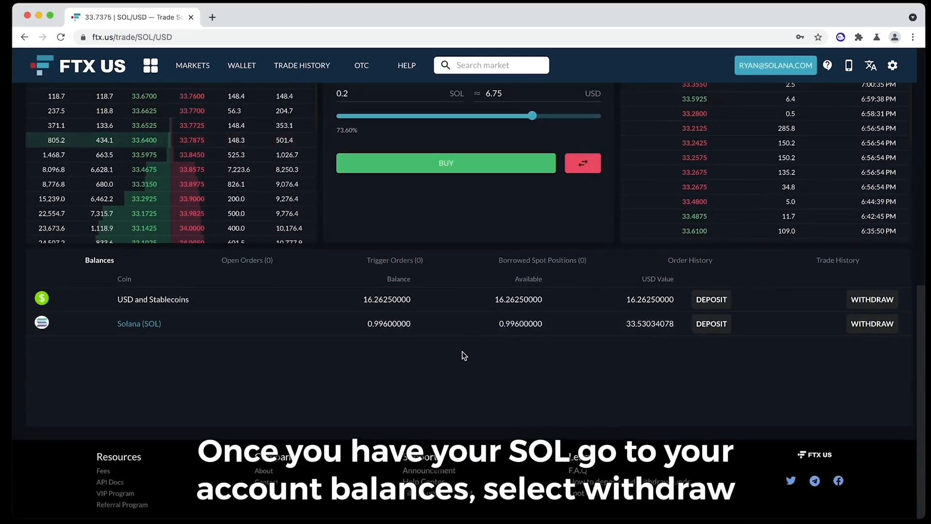
{"action": "left_click", "coordinate": [242, 65]}
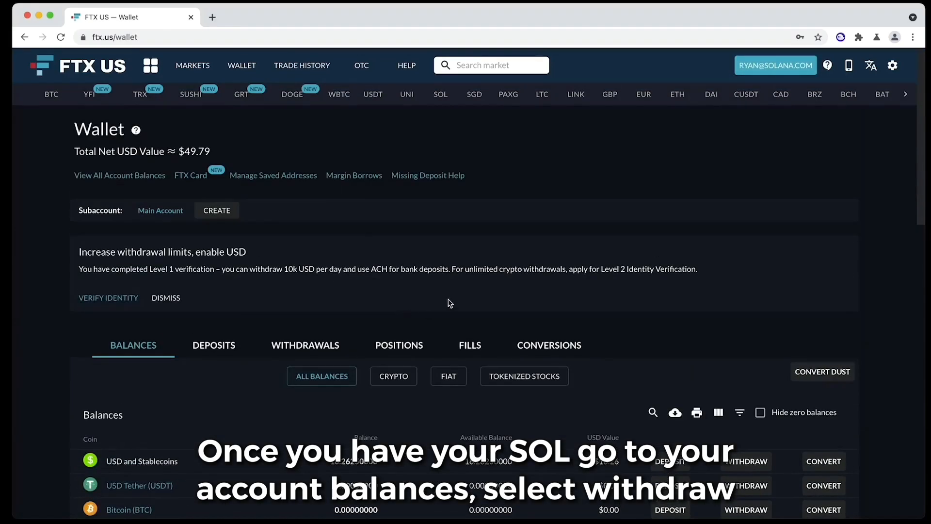
{"action": "scroll", "scroll_direction": "down", "scroll_amount": 3}
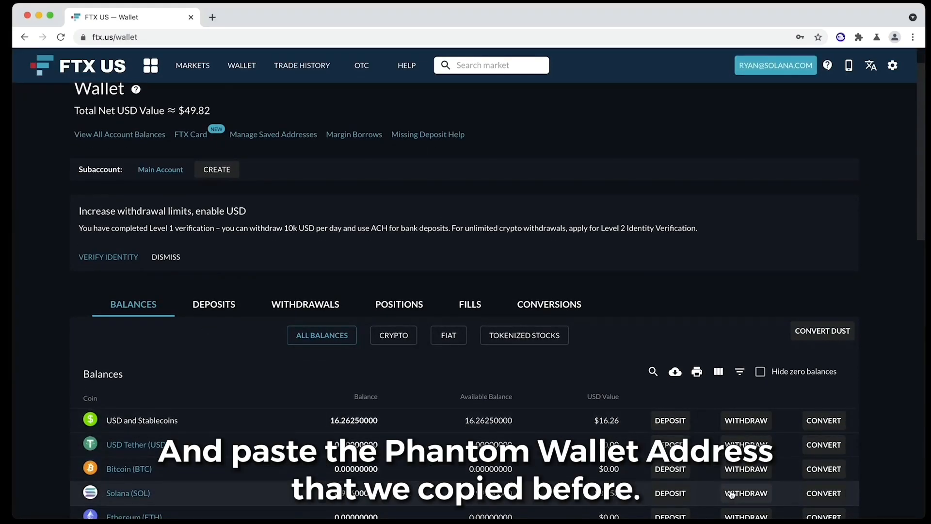
{"action": "left_click", "coordinate": [745, 493]}
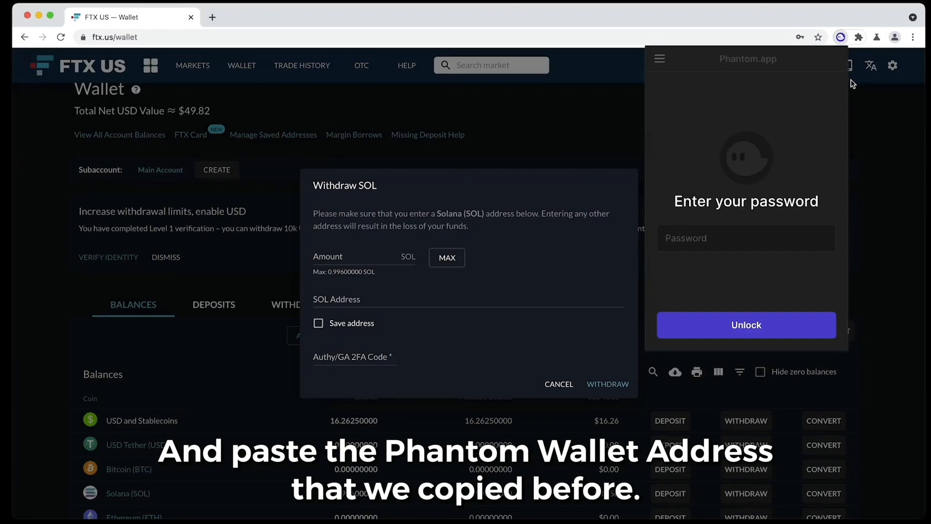
{"action": "left_click", "coordinate": [745, 325]}
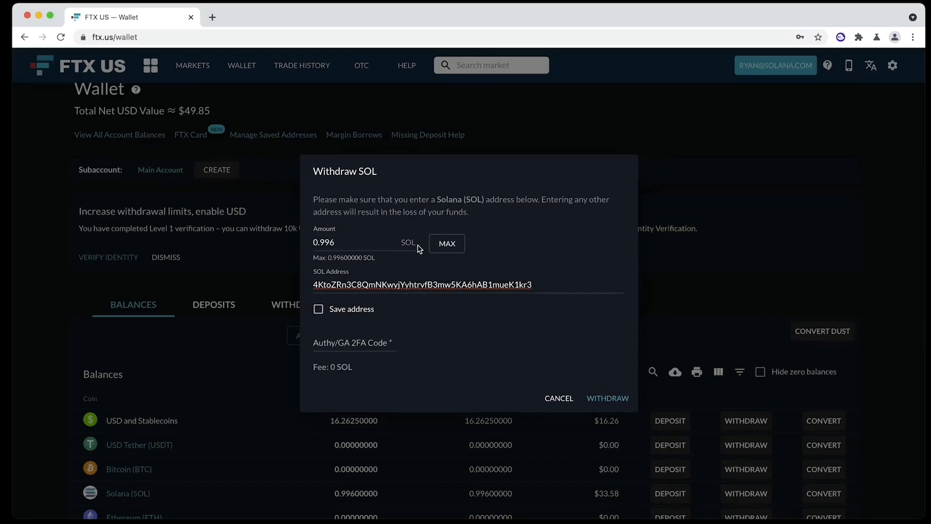
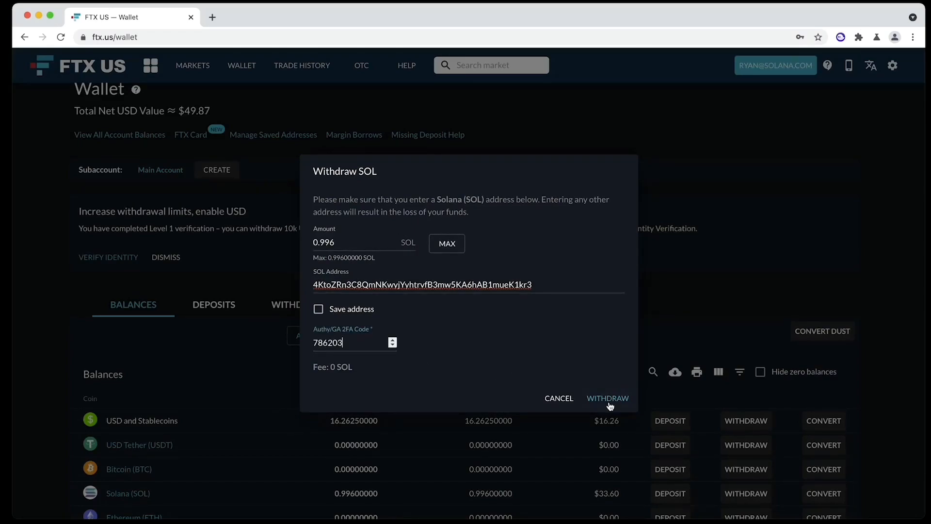
{"action": "left_click", "coordinate": [607, 398]}
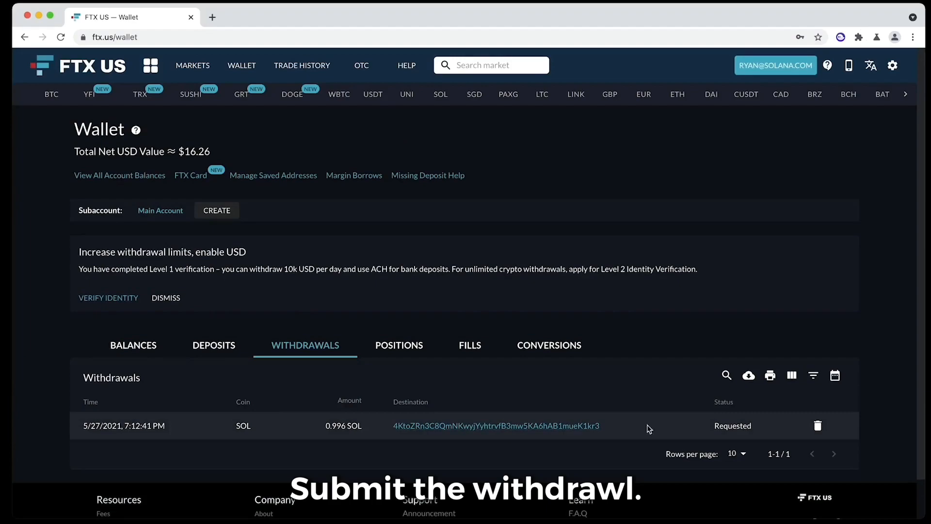
{"action": "mouse_move", "coordinate": [582, 264]}
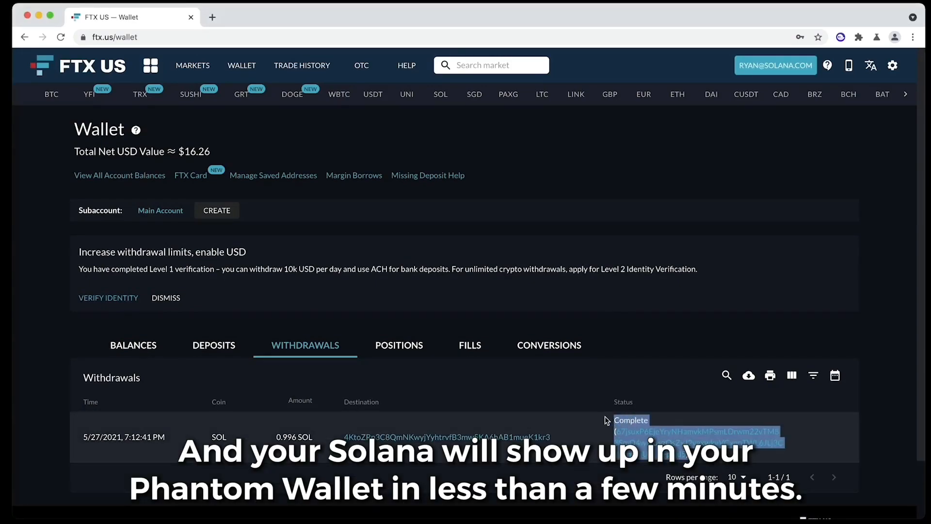
{"action": "left_click", "coordinate": [840, 36]}
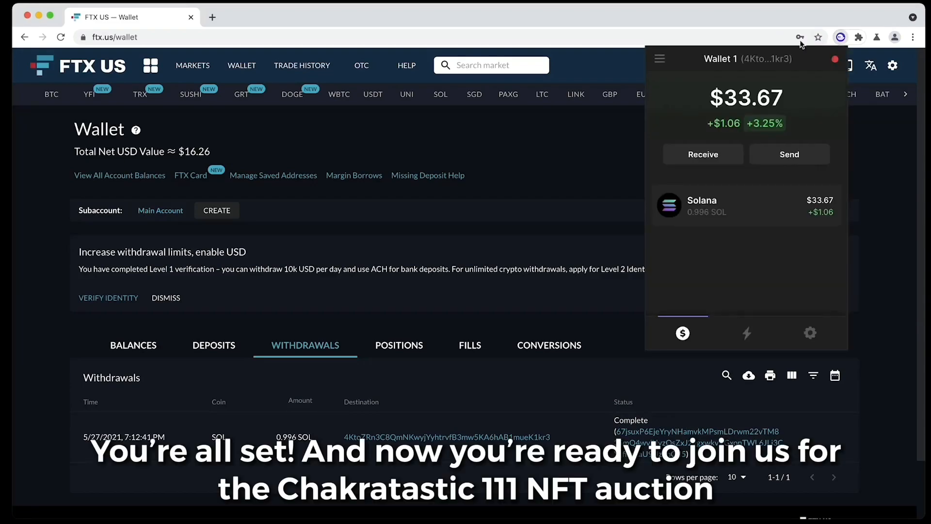
{"action": "mouse_move", "coordinate": [835, 224]}
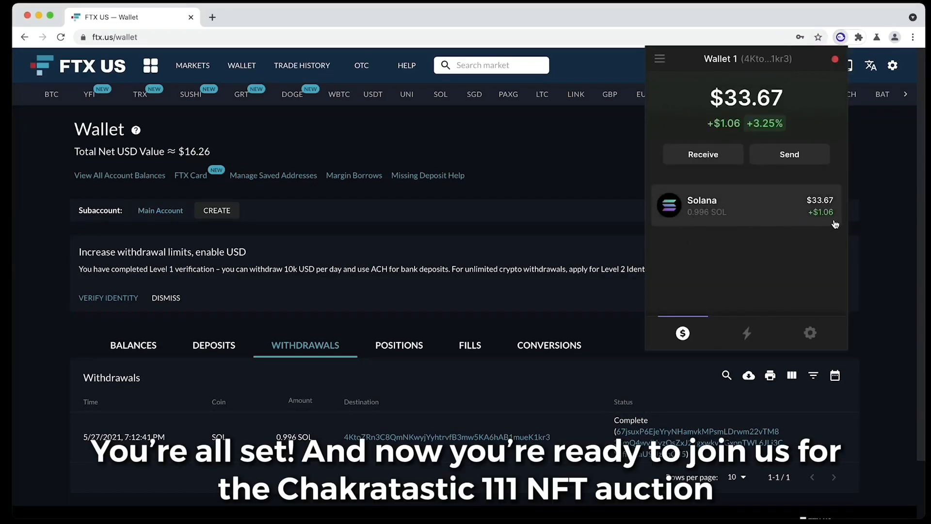